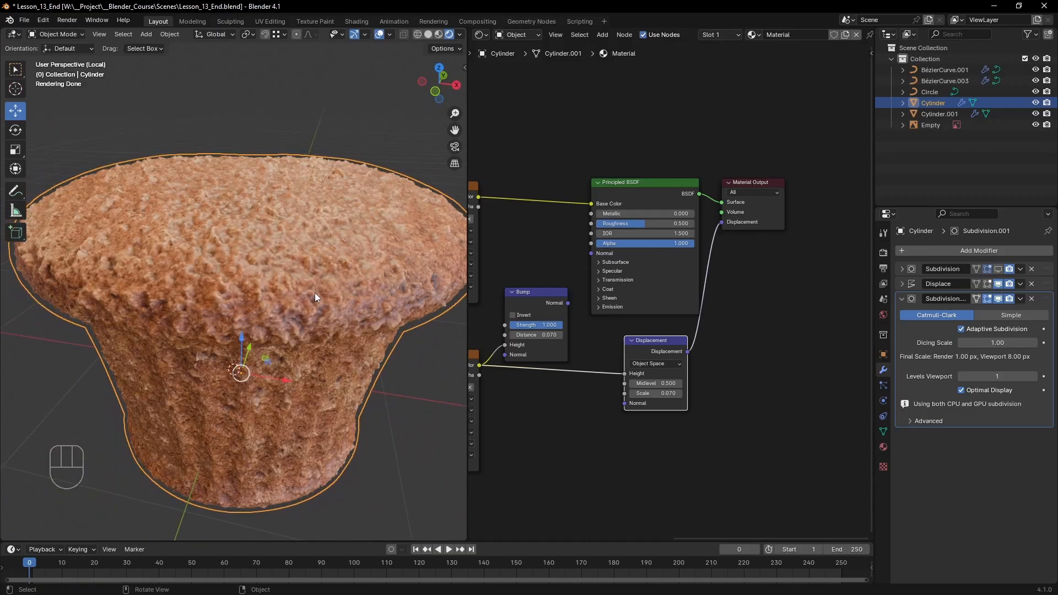
mouse_move(321, 298)
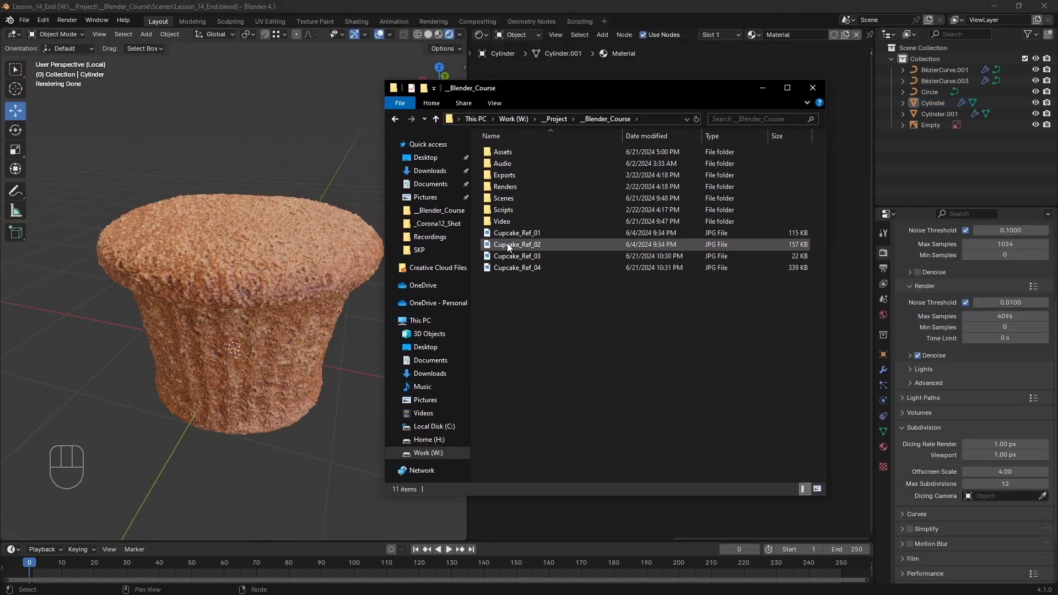
- Preview the Cupcake_Ref_02 and Cupcake_Ref_04 reference photos from the _Blender_Course folder
click(517, 267)
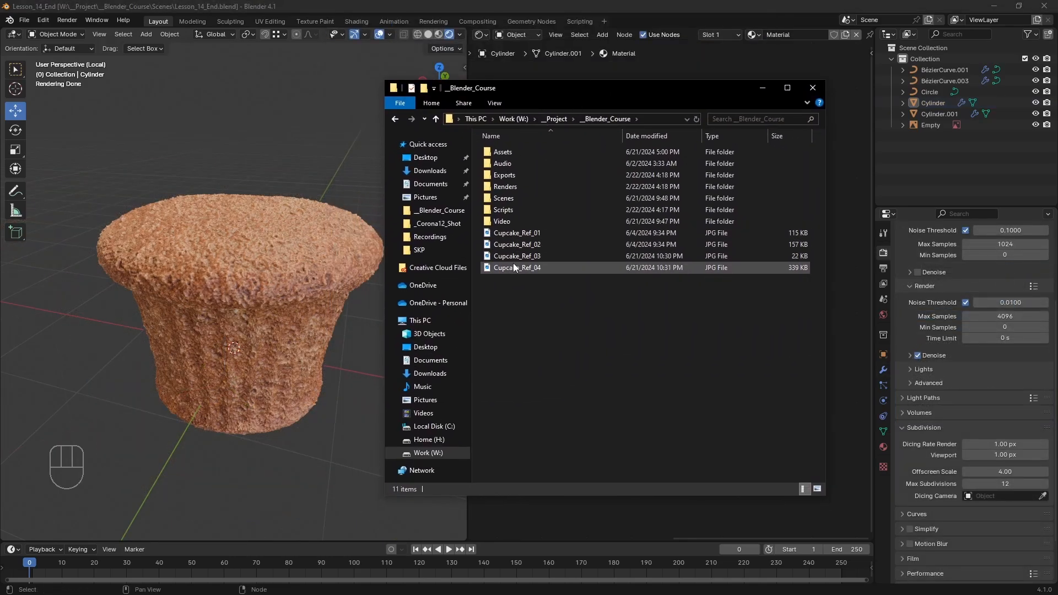
click(516, 255)
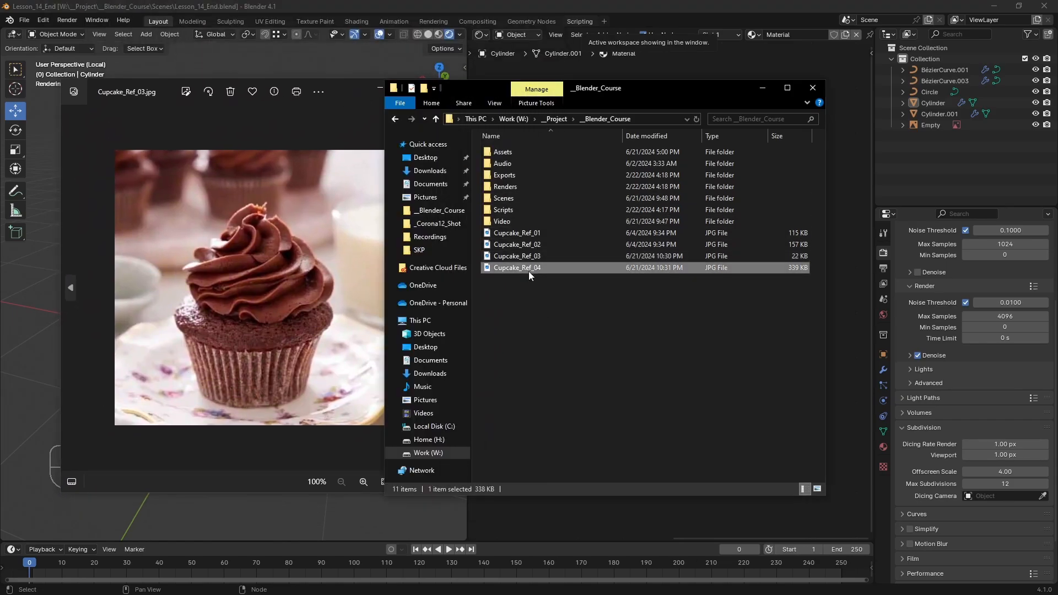
double_click(516, 267)
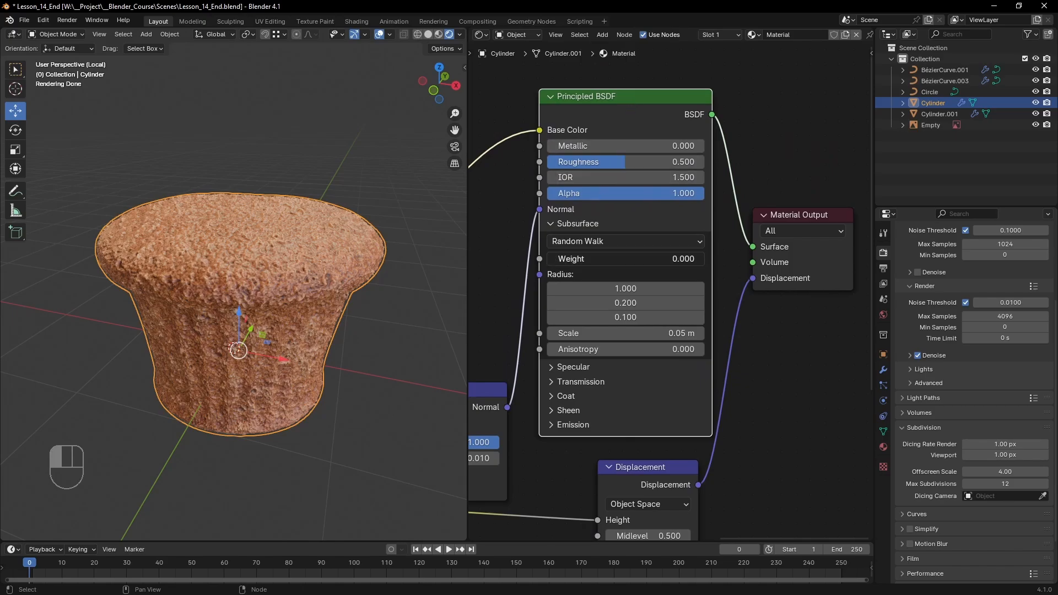
- Set Subsurface Weight to 1, Roughness to 0.286, and enlarge the subsurface scatter radius
click(624, 258)
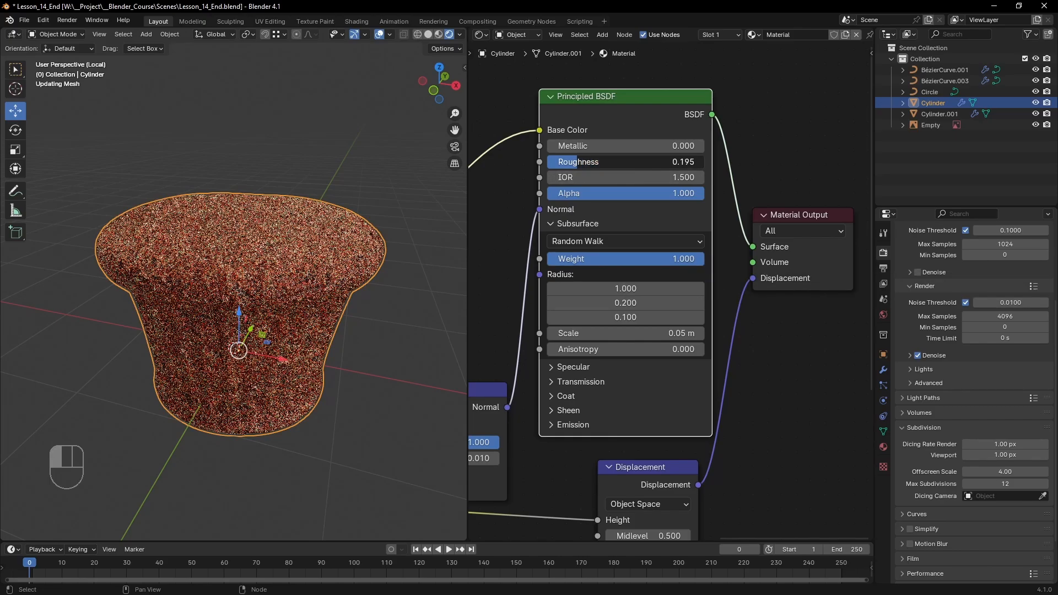
drag(607, 162, 635, 161)
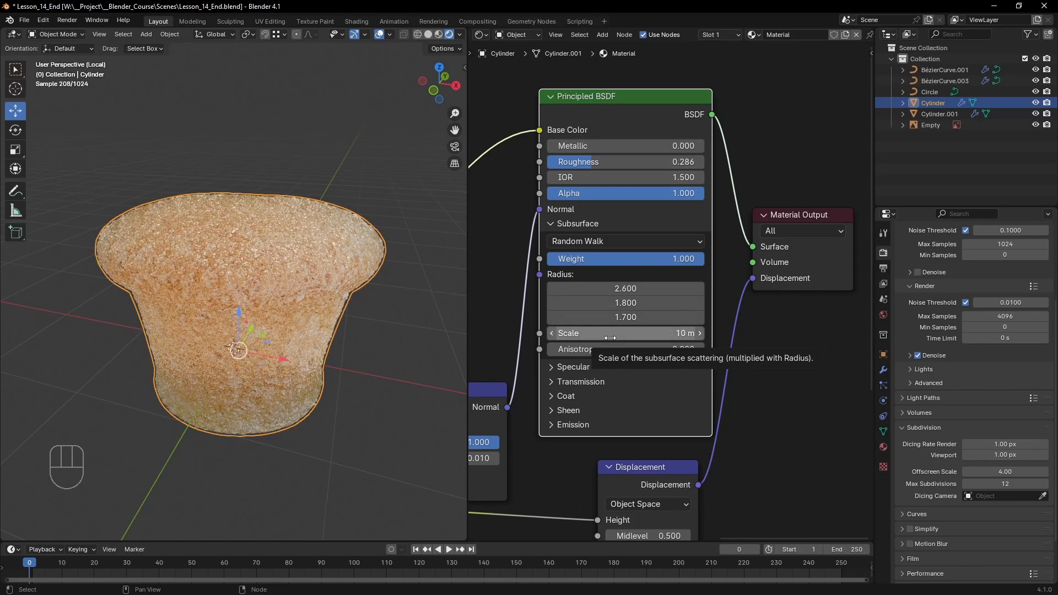
drag(648, 332, 610, 333)
text(rgb)
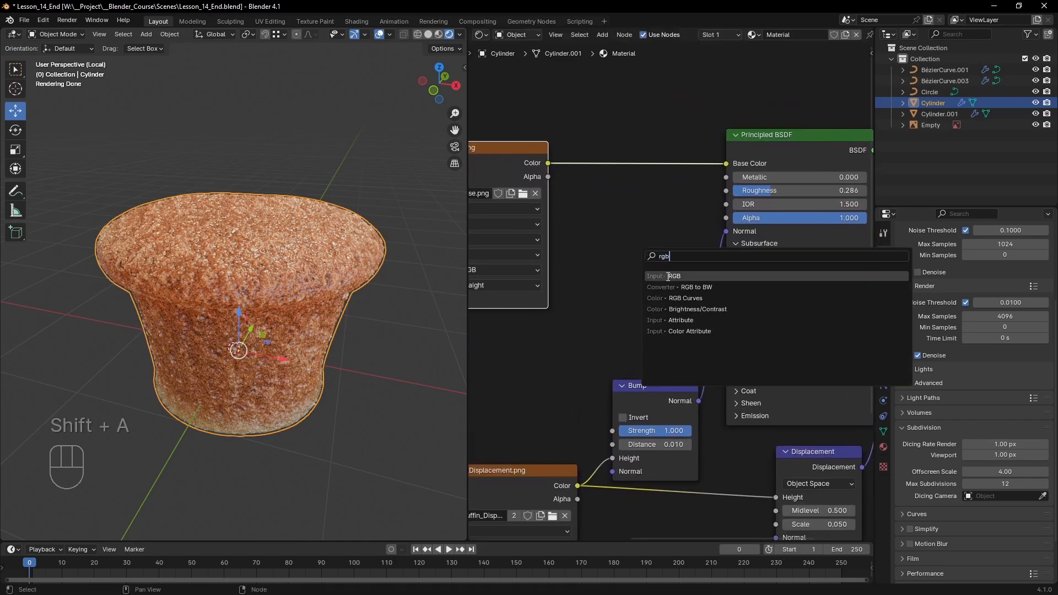
click(667, 276)
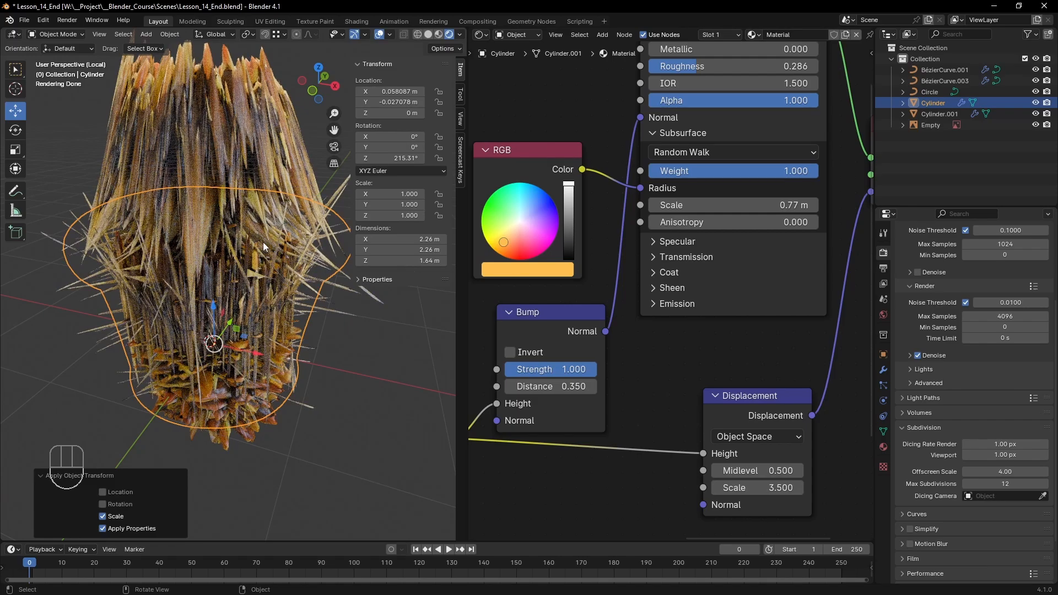
mouse_move(765, 487)
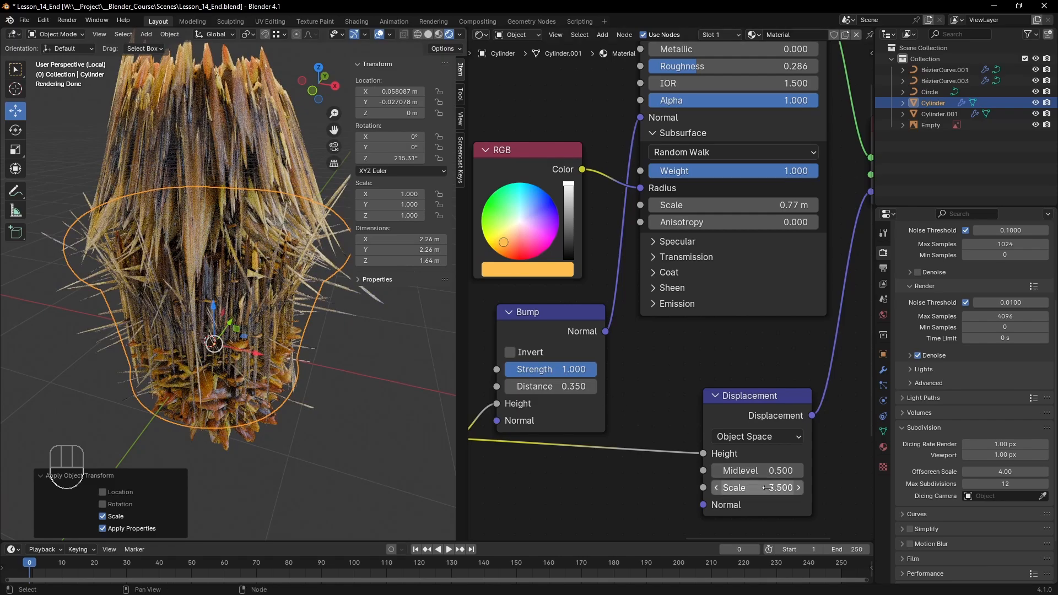
- Edit the Displacement node's Scale field to 0.035
double_click(550, 386)
text(0.020)
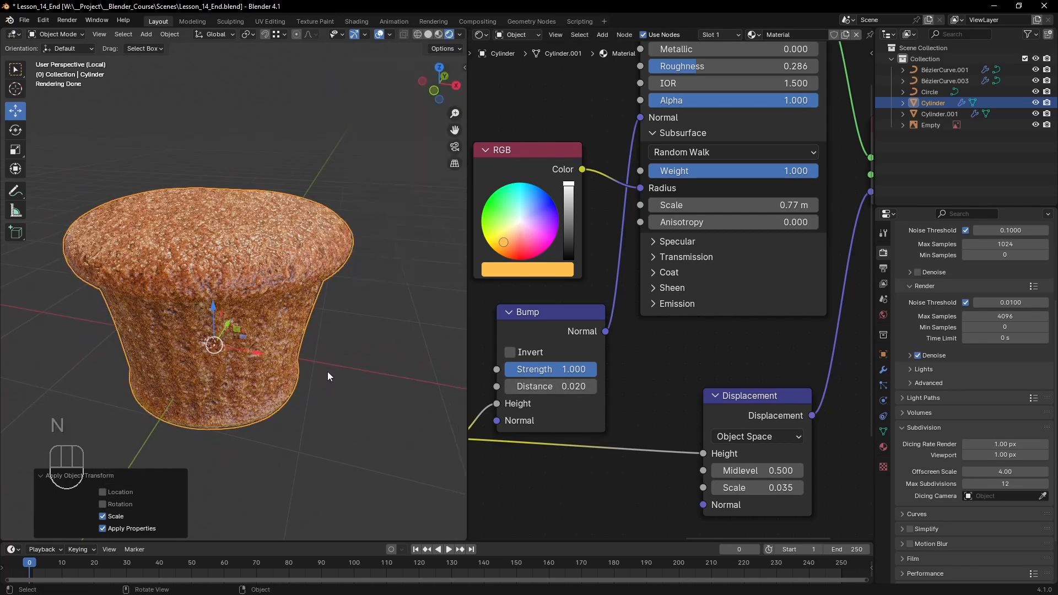
- Lower Bump Distance to 0.010 and open the Project Files link in the video description
key(ctrl+z)
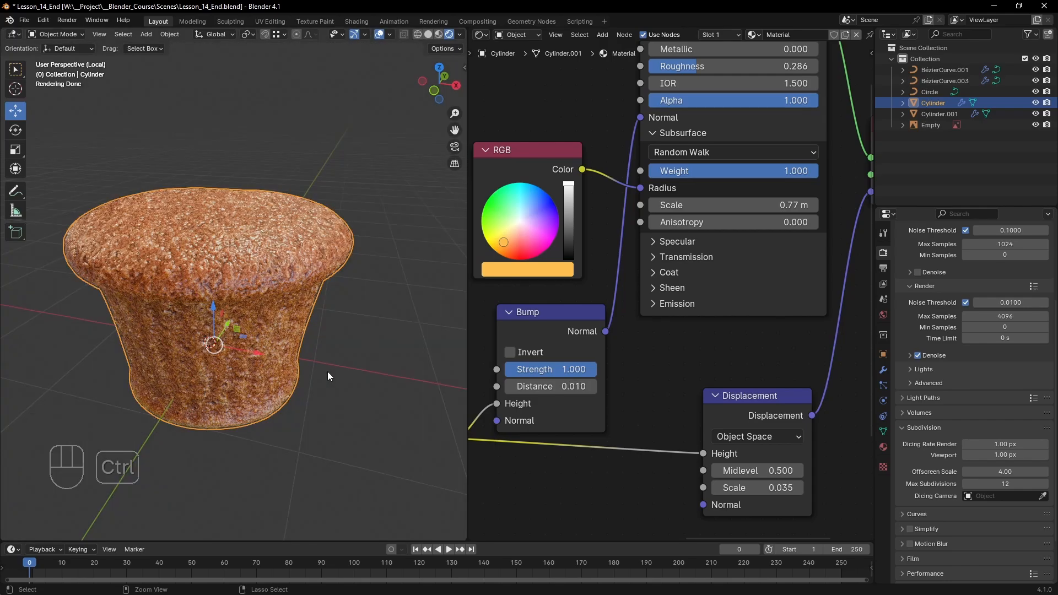
key(ctrl+z)
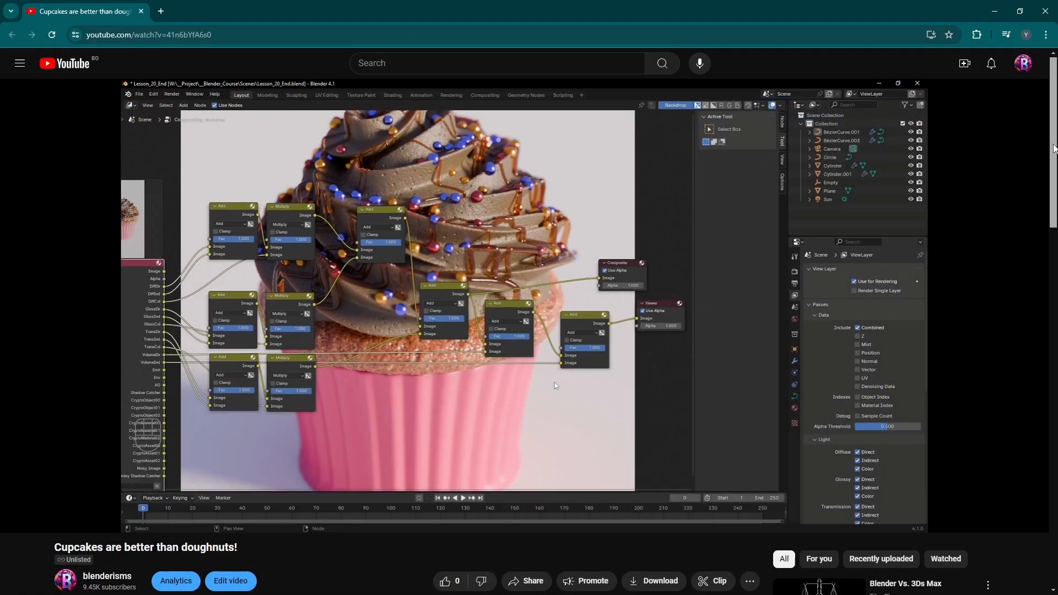
scroll(down, 3)
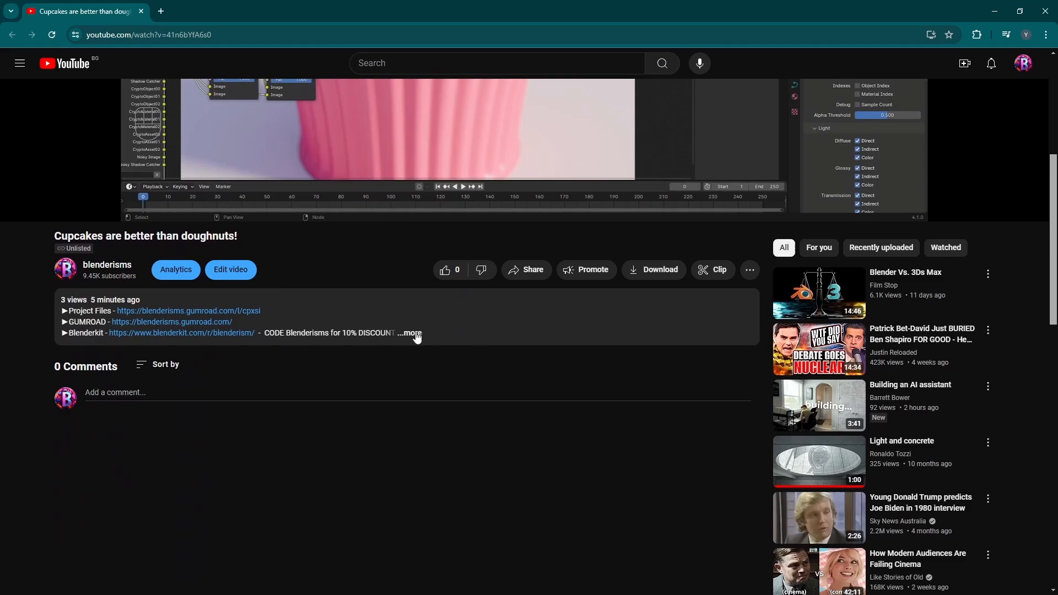
click(188, 311)
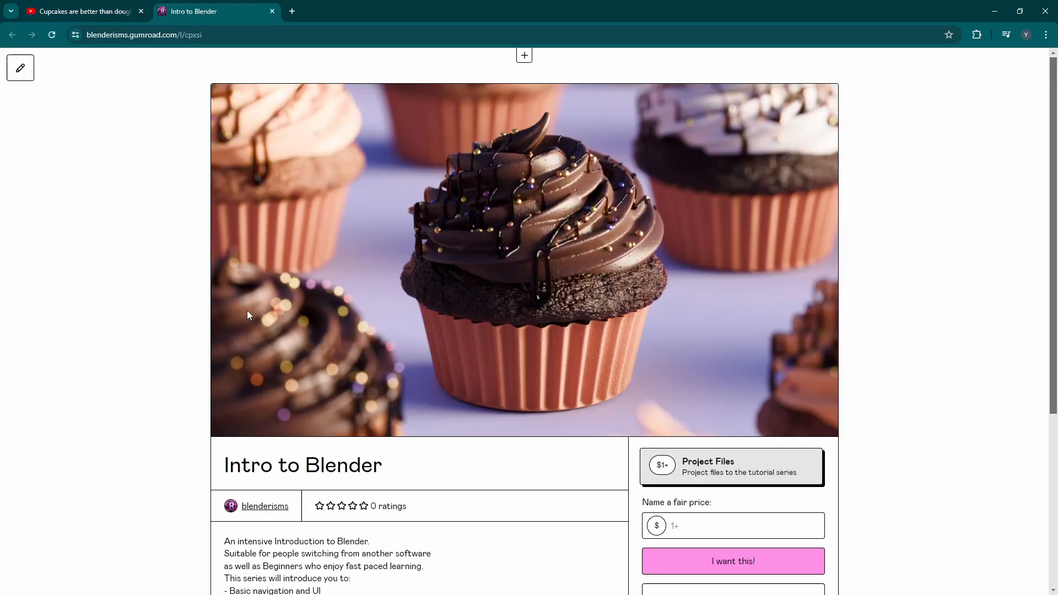
- Check out the Intro to Blender project files at US$9,999, then close the checkout tab
click(733, 526)
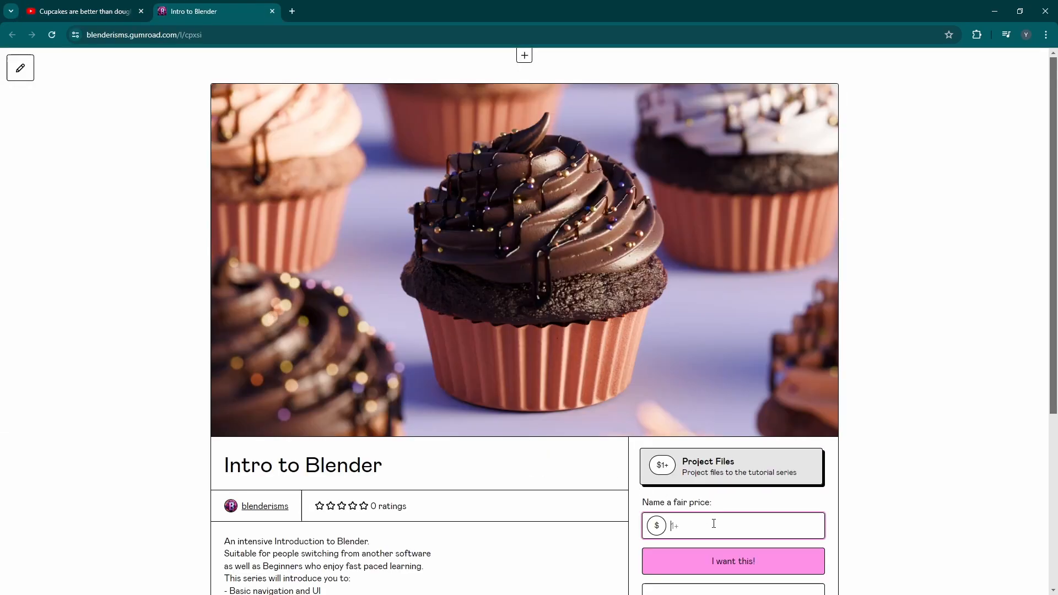
text(9999)
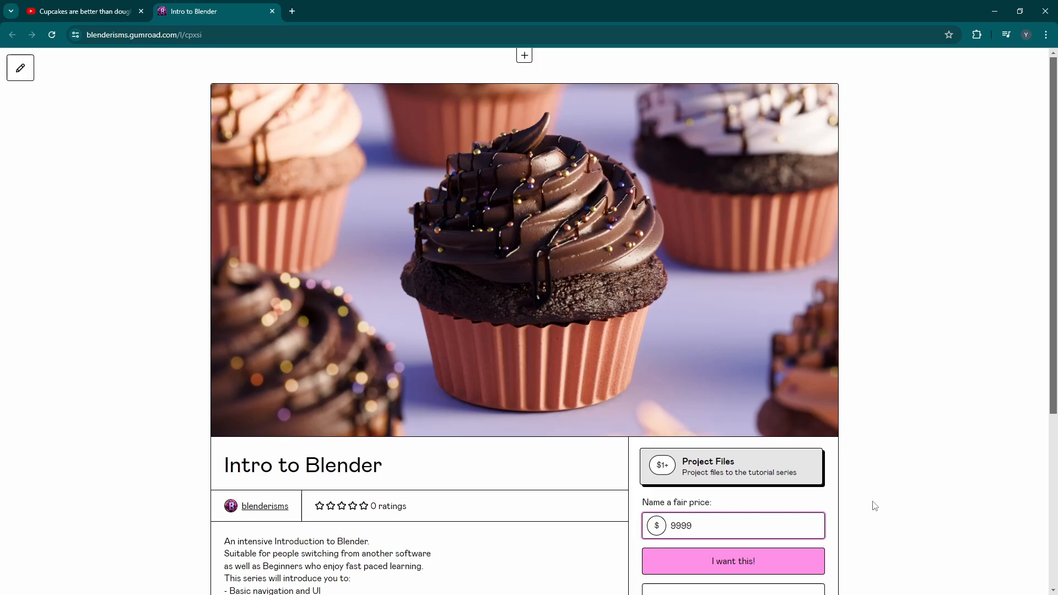
click(733, 560)
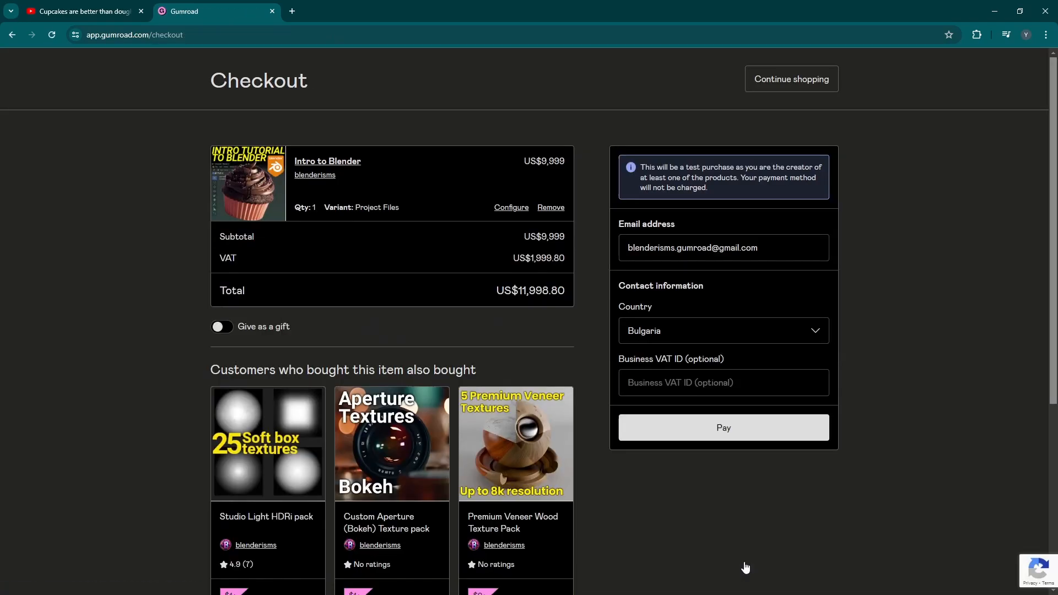
mouse_move(749, 566)
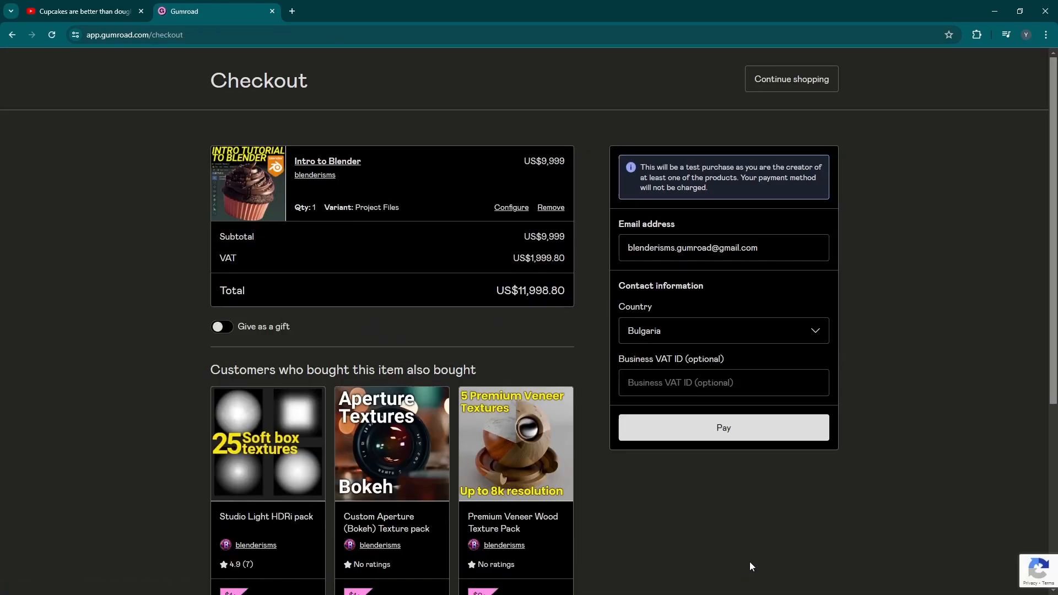
mouse_move(754, 565)
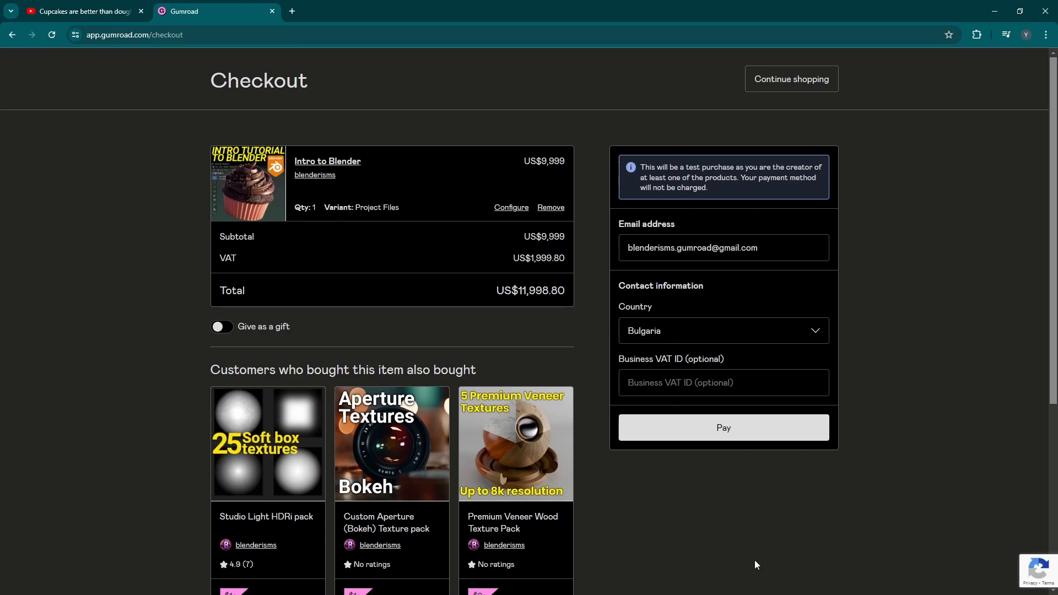
click(81, 11)
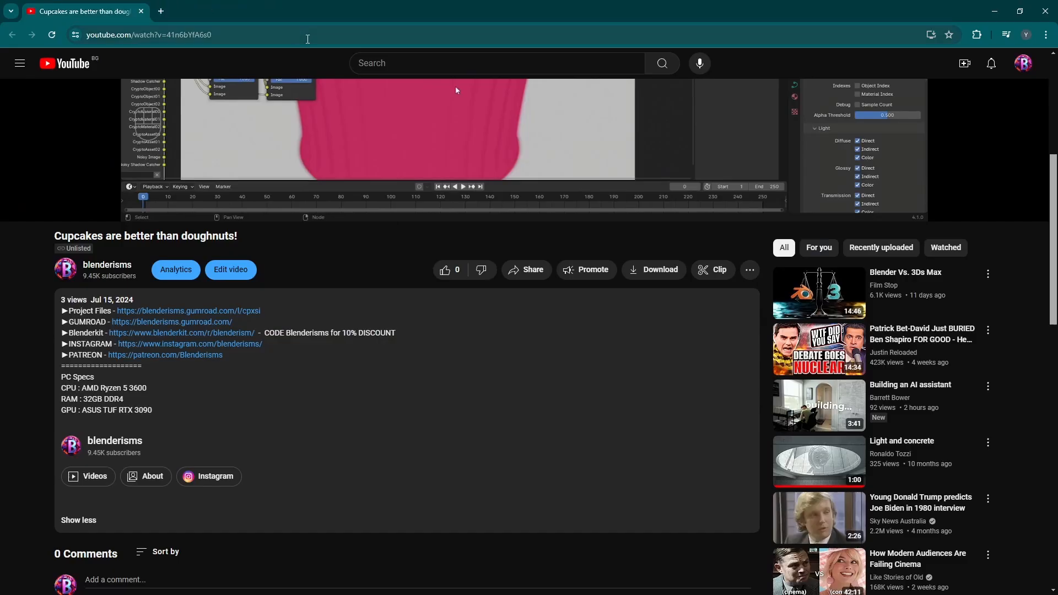